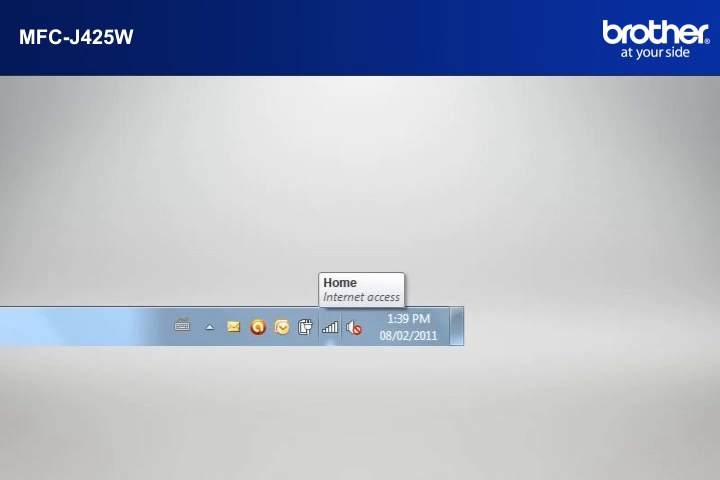
Step: Show the wireless network list and confirm the computer is connected to Home
click(328, 328)
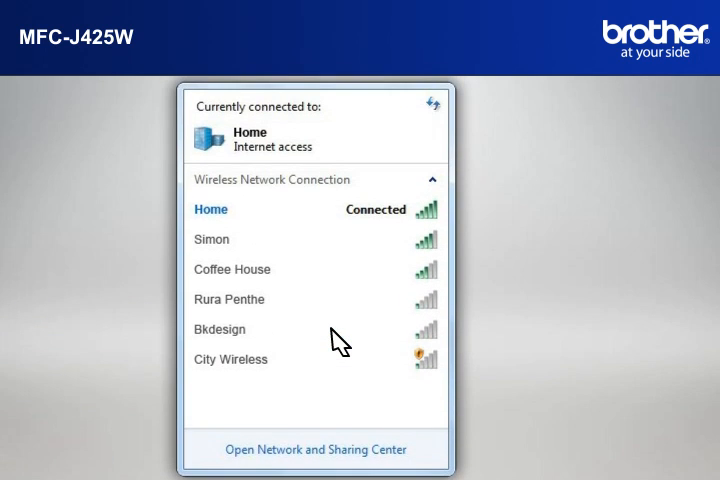
mouse_move(428, 224)
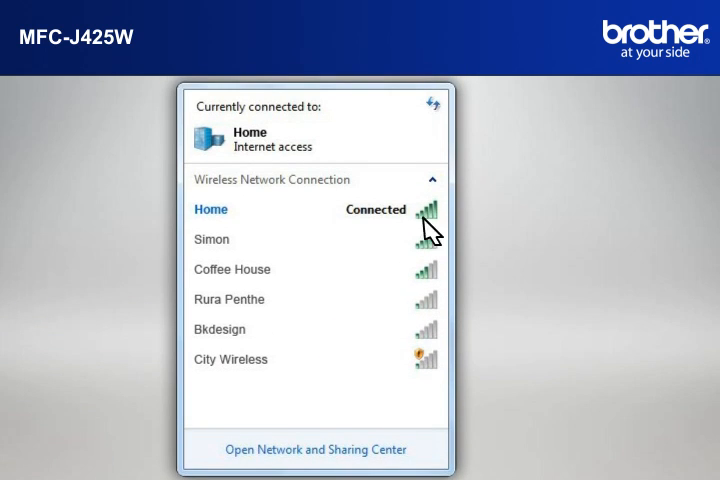
click(212, 208)
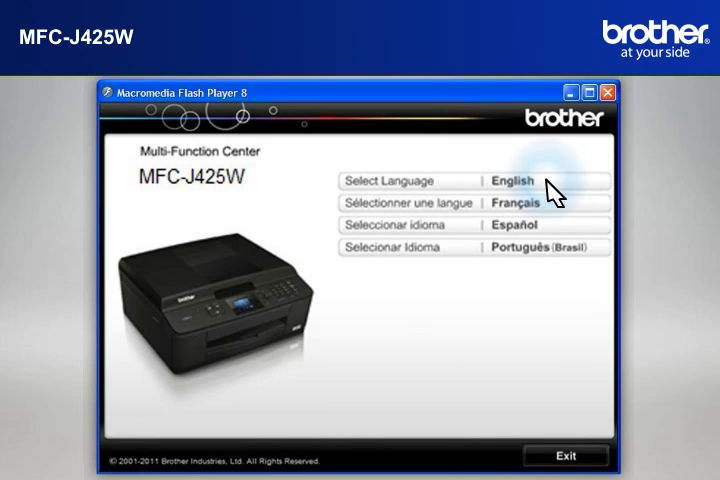
Step: Choose English, start the MFL-Pro Suite install, accept the PaperPort licence and ignore the PowerPoint warning
click(514, 180)
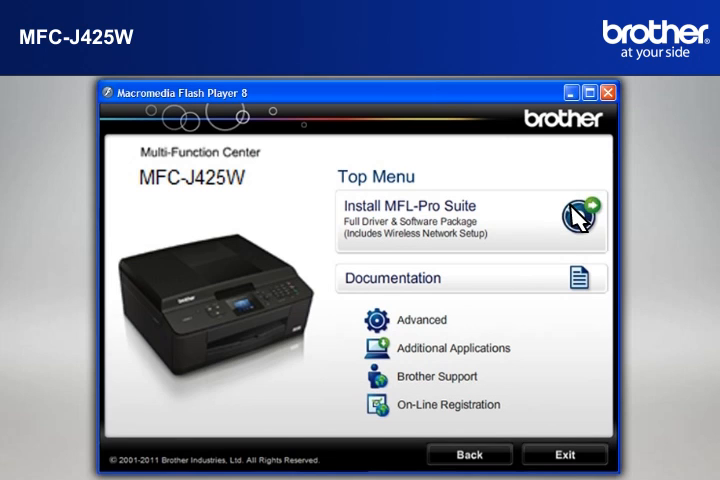
click(580, 208)
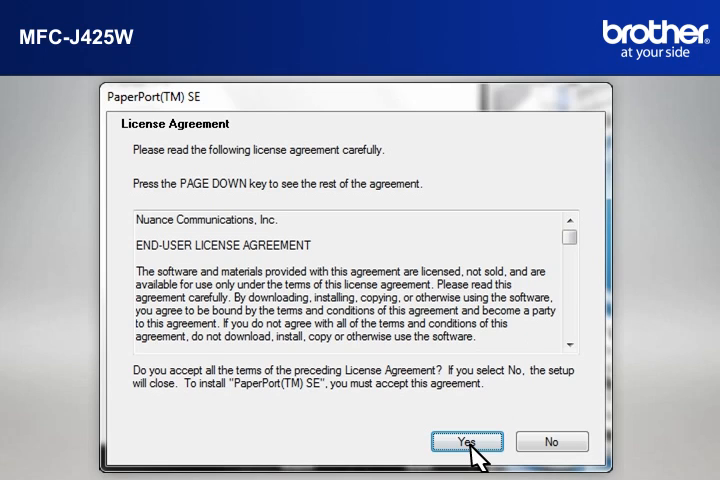
click(466, 440)
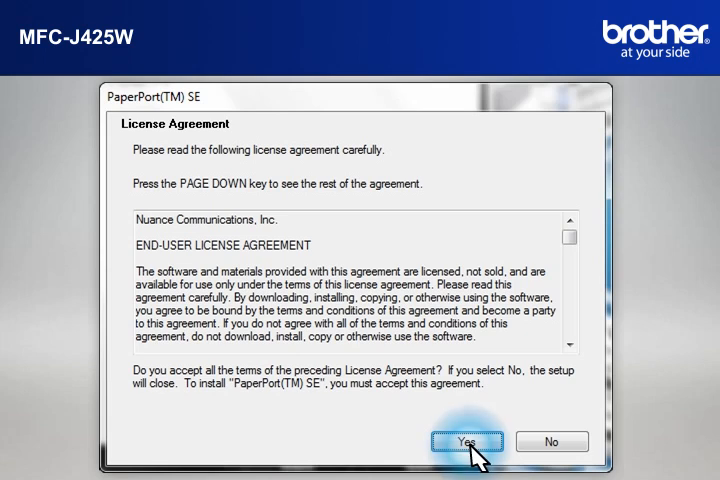
click(468, 440)
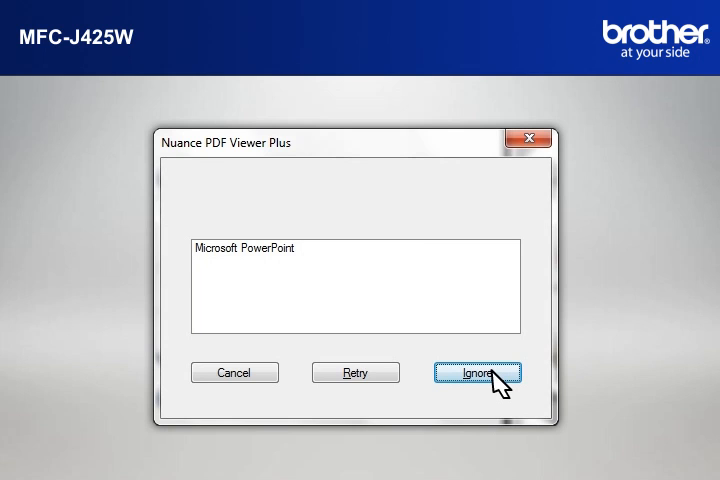
click(478, 372)
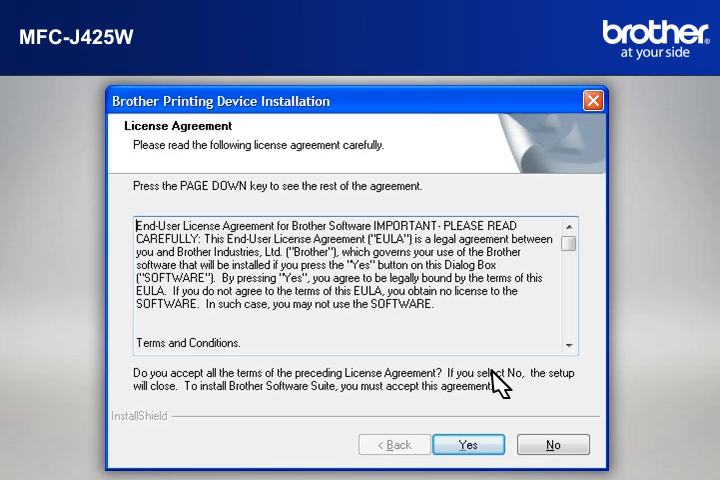
Step: Accept the Brother licence, choose Wireless Network Connection and allow firewall changes
click(468, 444)
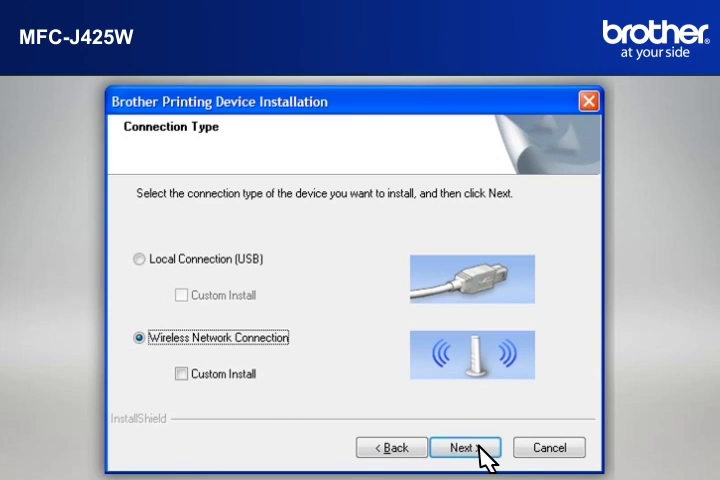
click(466, 448)
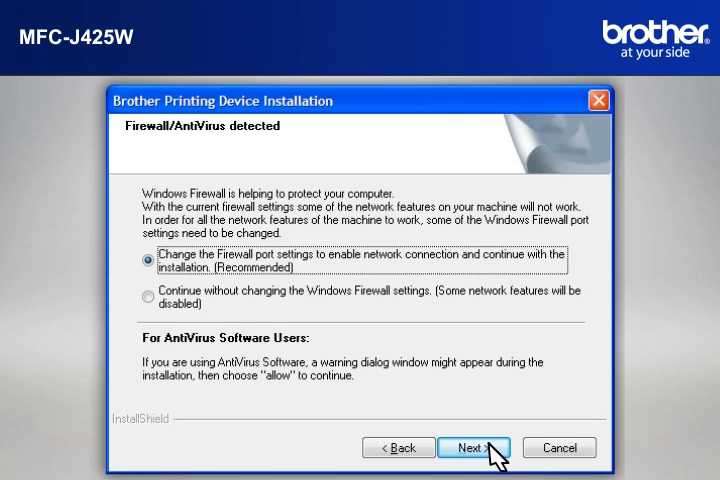
click(476, 448)
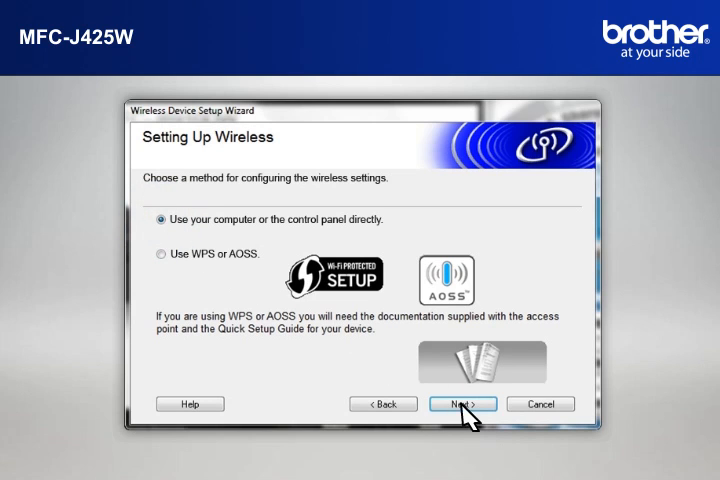
Step: Choose to temporarily use a USB cable for wireless setup, tick 'Checked and confirmed' and continue past connecting the cable
click(460, 404)
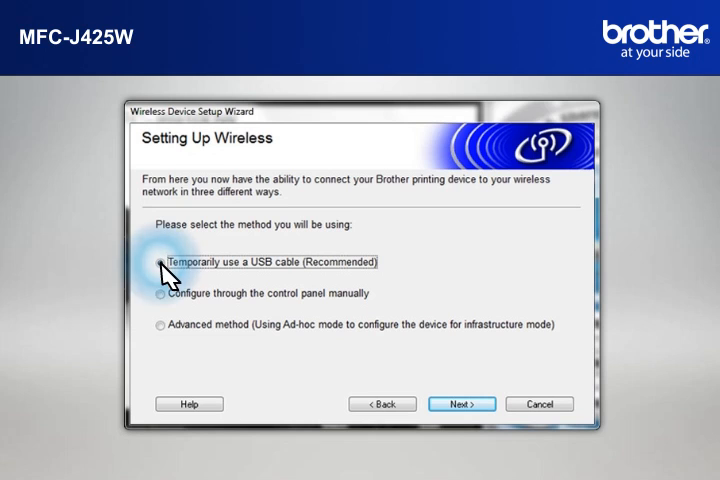
click(160, 262)
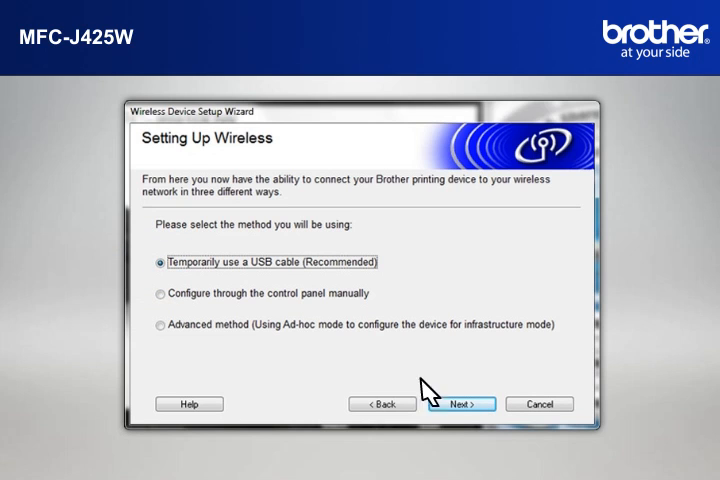
click(460, 404)
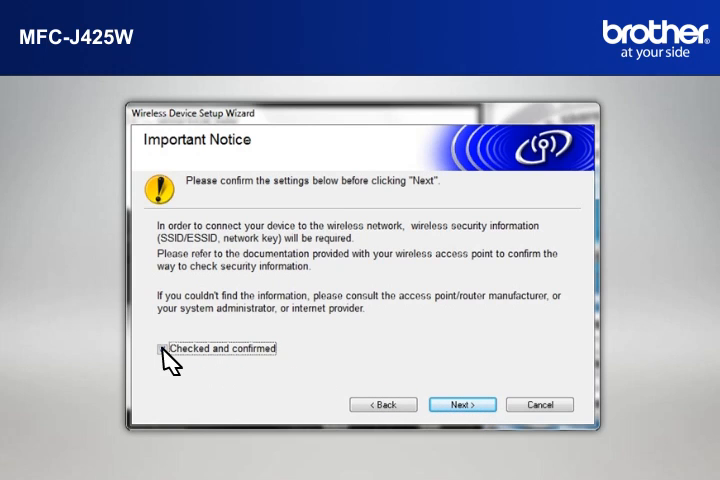
click(160, 348)
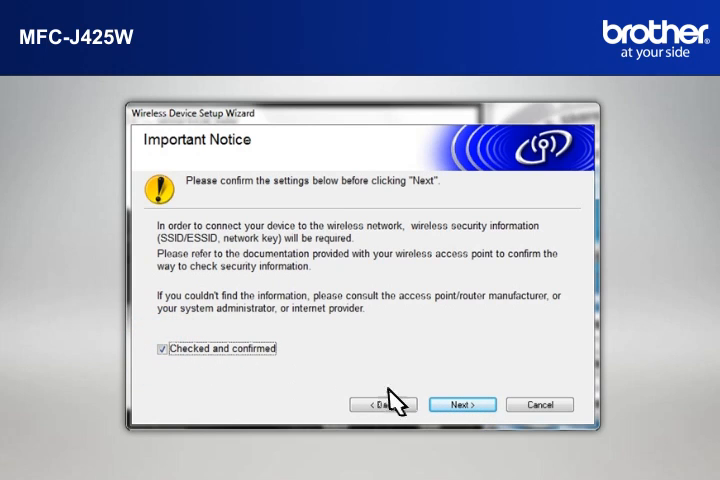
click(460, 404)
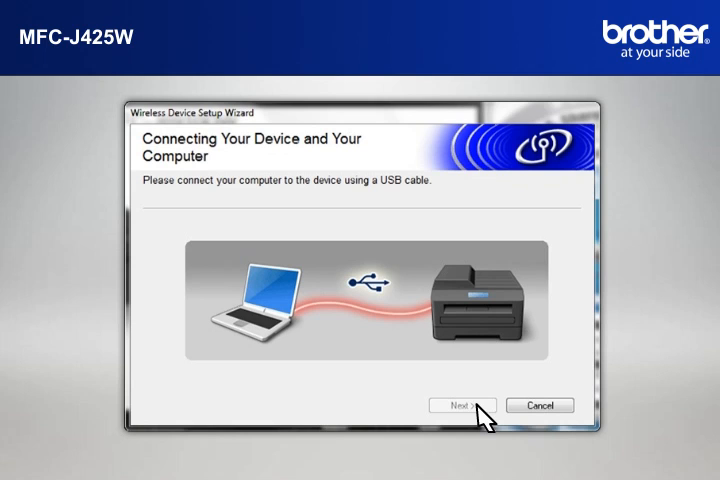
click(460, 404)
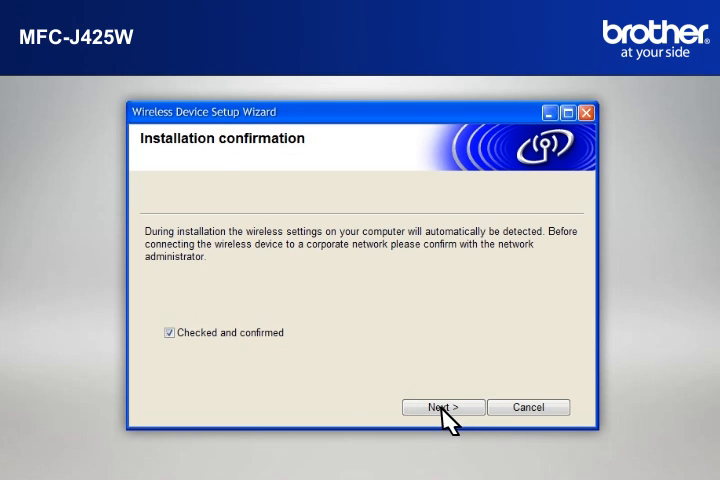
Step: Use the detected Home network settings and send them to the printer
click(442, 408)
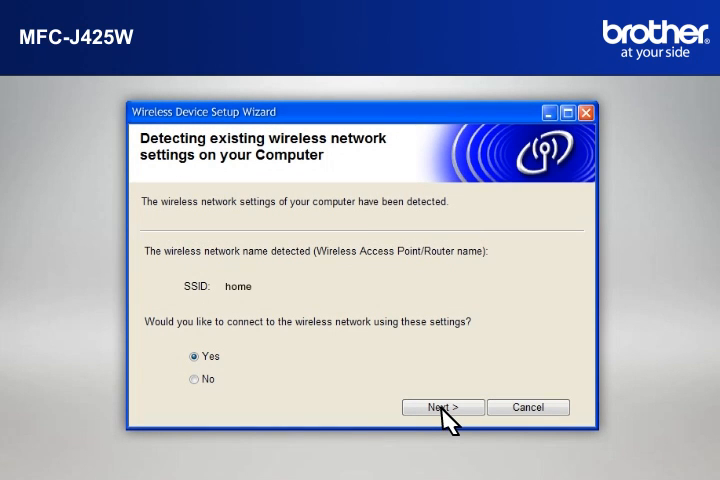
mouse_move(238, 378)
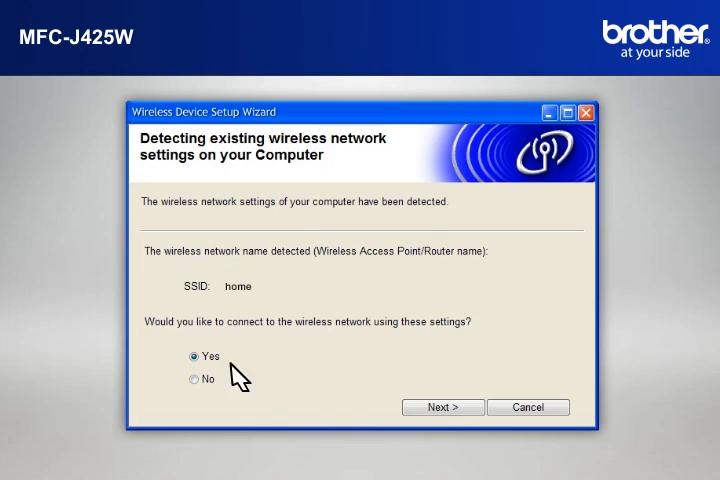
mouse_move(388, 404)
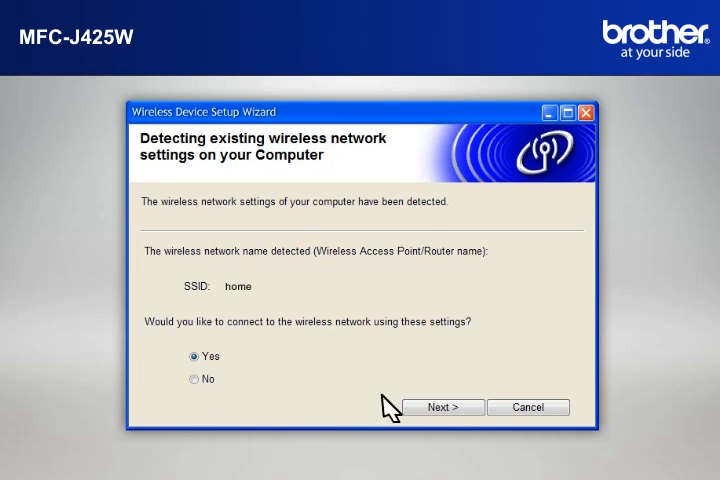
click(444, 408)
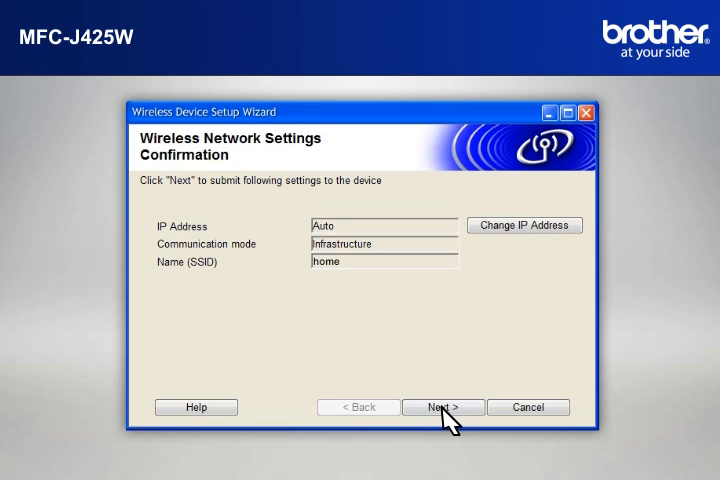
click(442, 408)
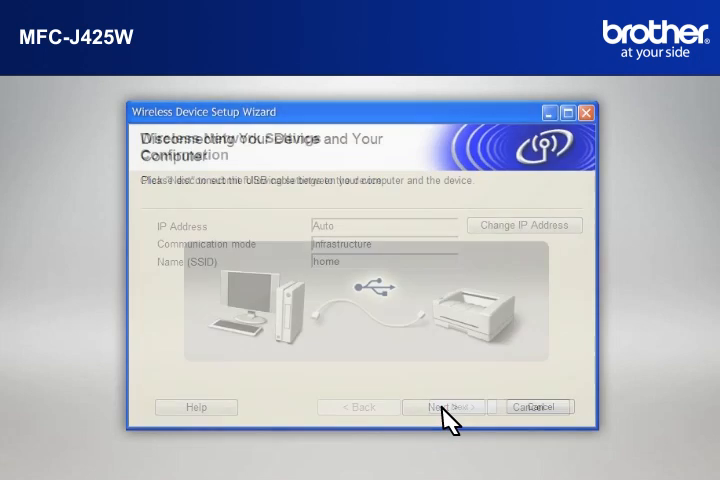
click(448, 406)
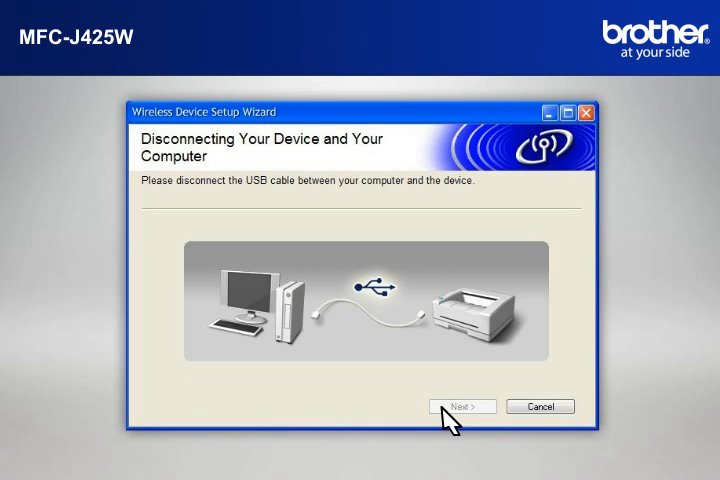
Step: Continue after unplugging the USB cable and move on to installing drivers and software
click(462, 406)
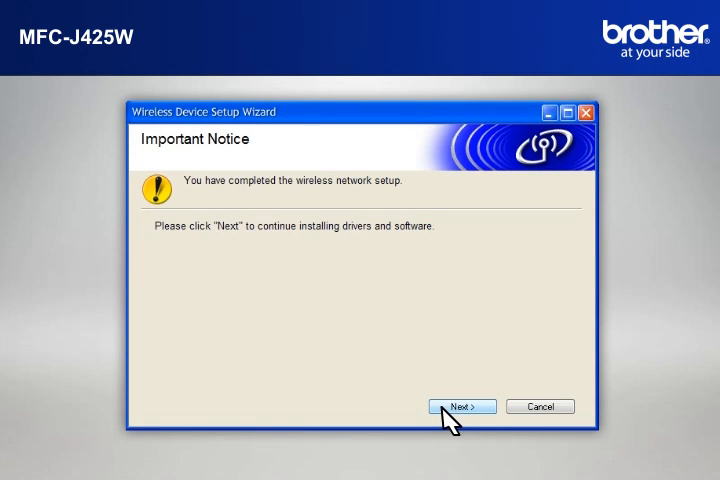
click(462, 406)
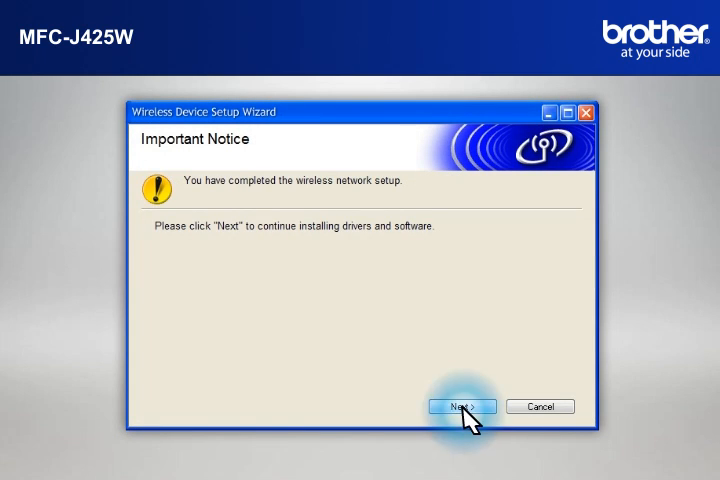
click(462, 406)
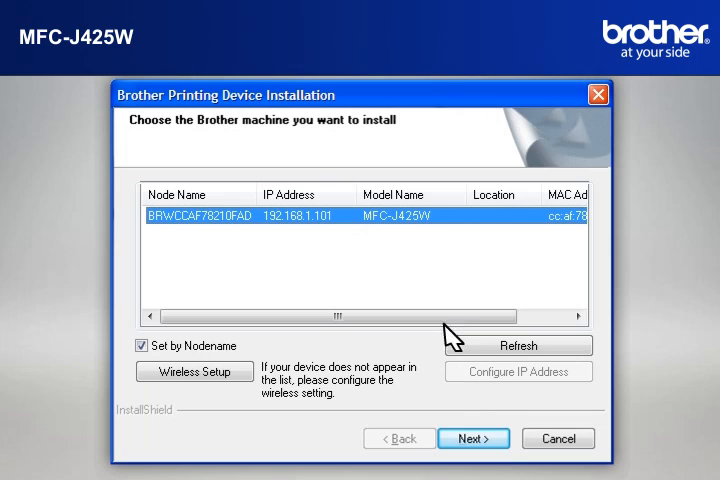
mouse_move(422, 222)
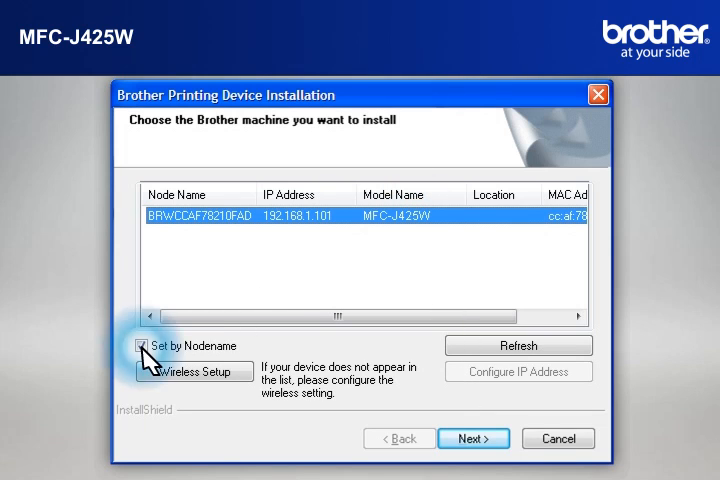
Step: Select the listed MFC-J425W by node name, always trust Brother Industries software and install its driver
click(140, 344)
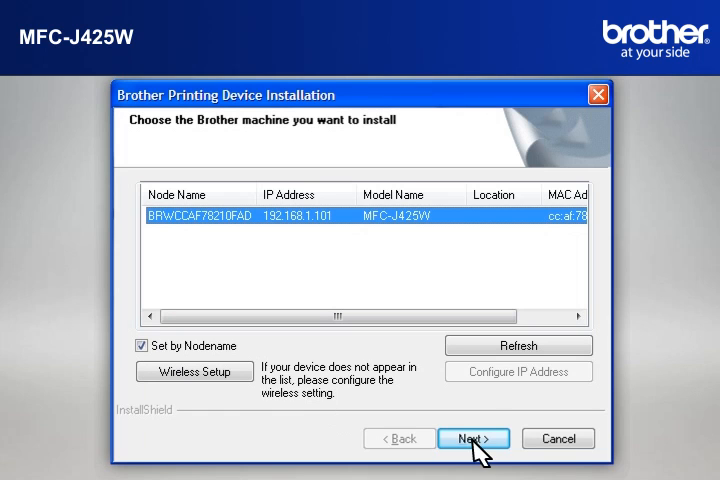
click(472, 438)
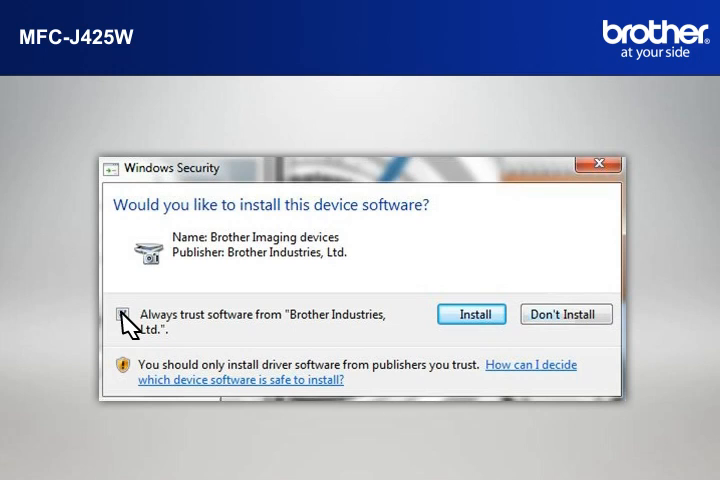
click(128, 314)
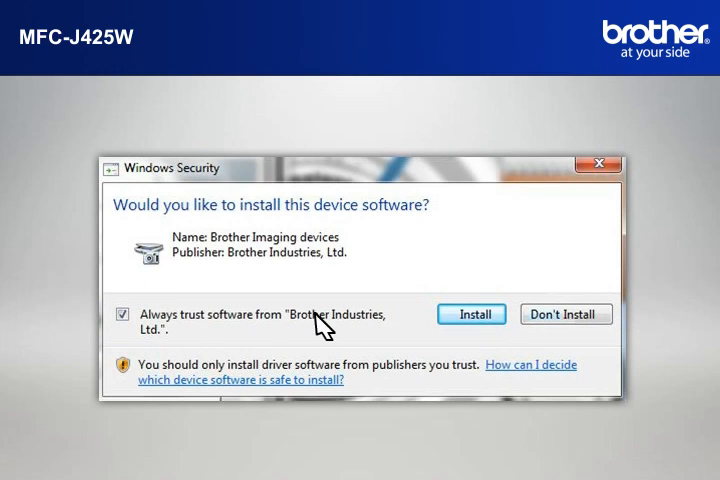
click(472, 314)
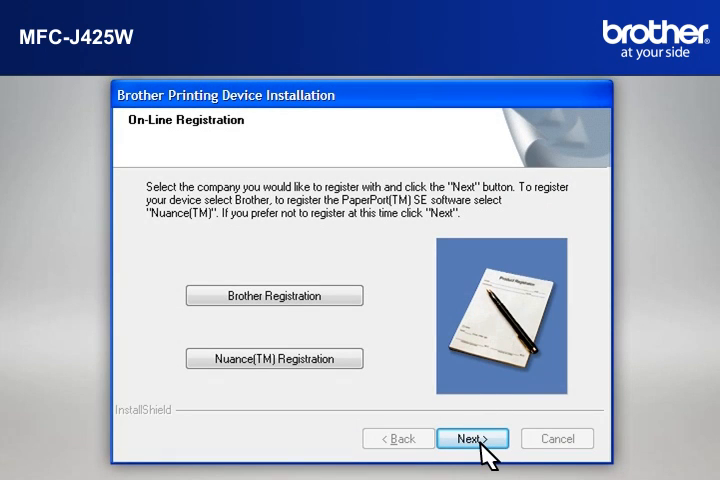
Step: Skip on-line registration and finish setup, choosing to restart the computer now
click(474, 440)
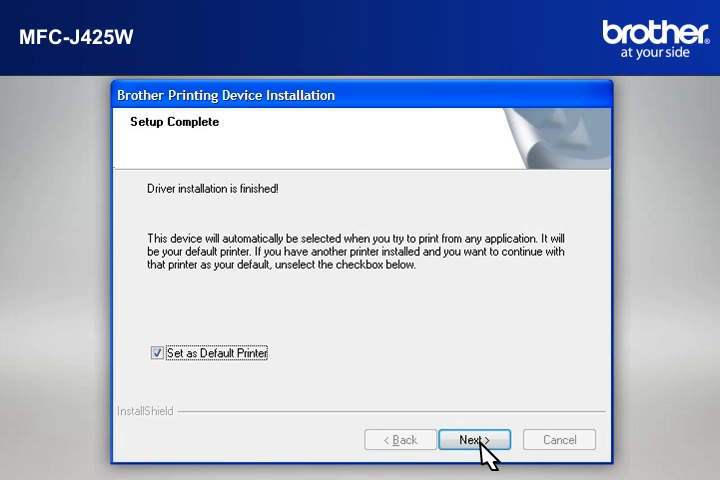
mouse_move(300, 404)
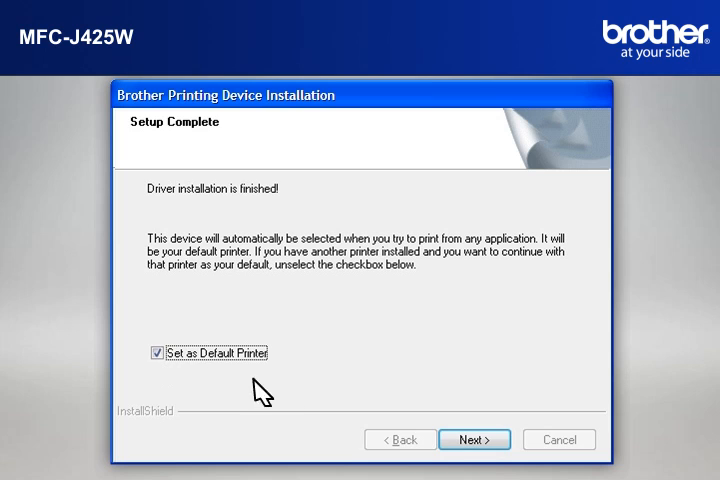
click(476, 440)
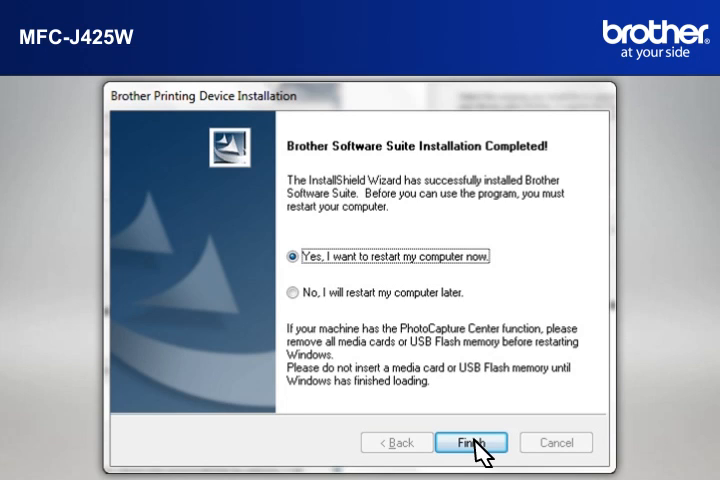
mouse_move(298, 264)
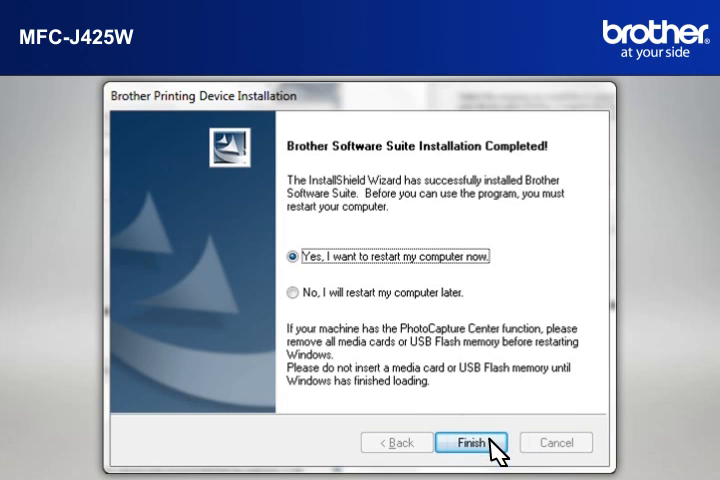
click(472, 442)
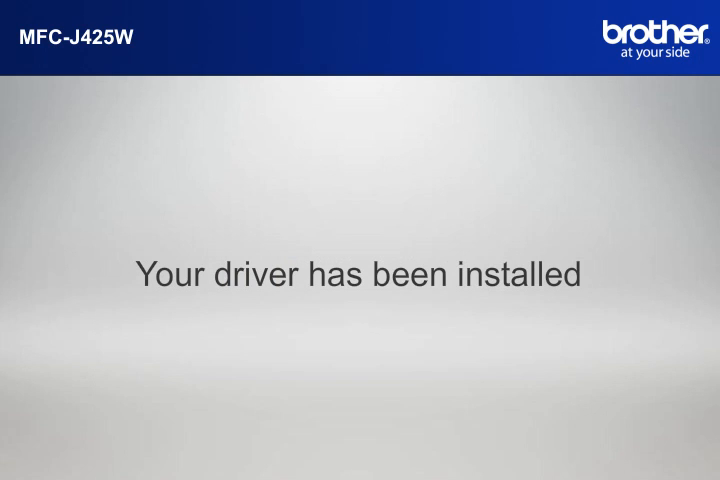